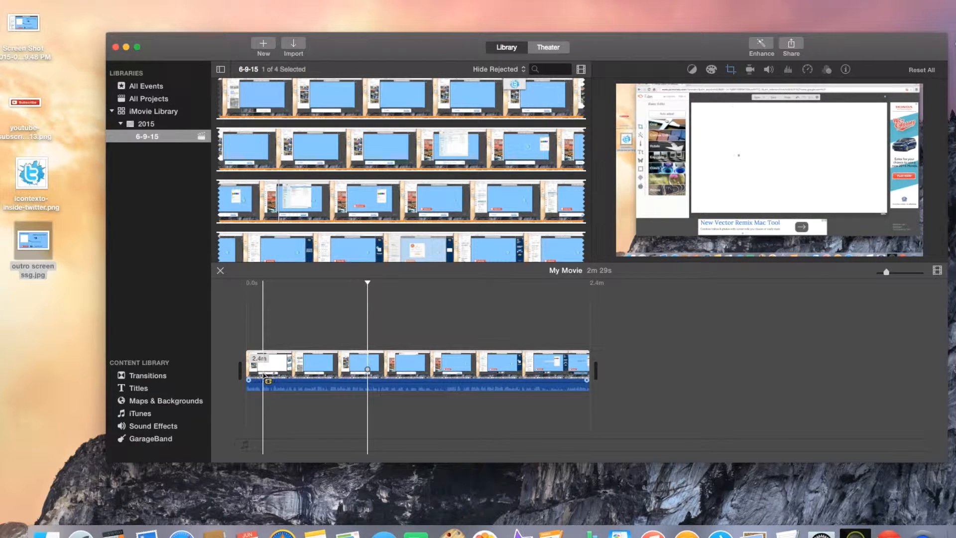
# Place the outro end-screen image after the main clip, making the movie 2m 34s
pyautogui.click(566, 397)
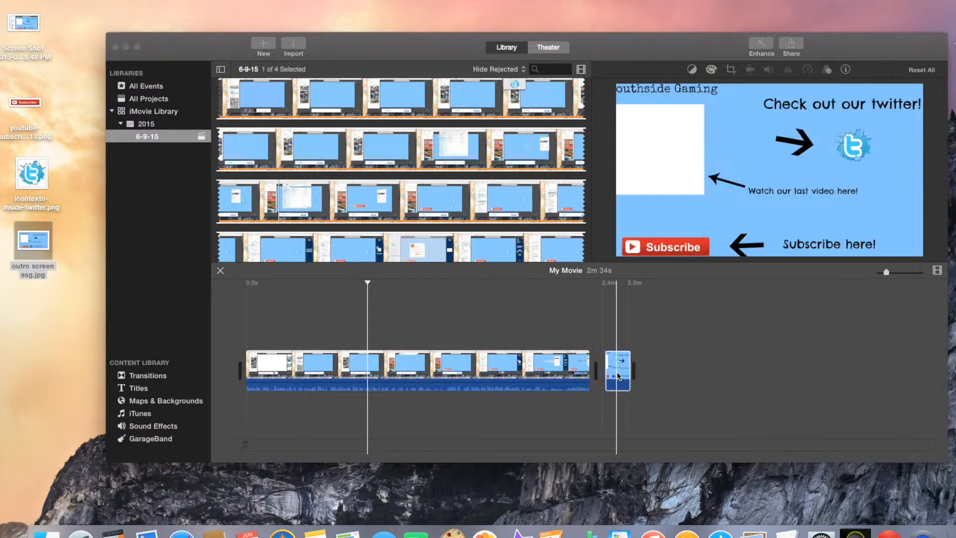
pyautogui.click(616, 370)
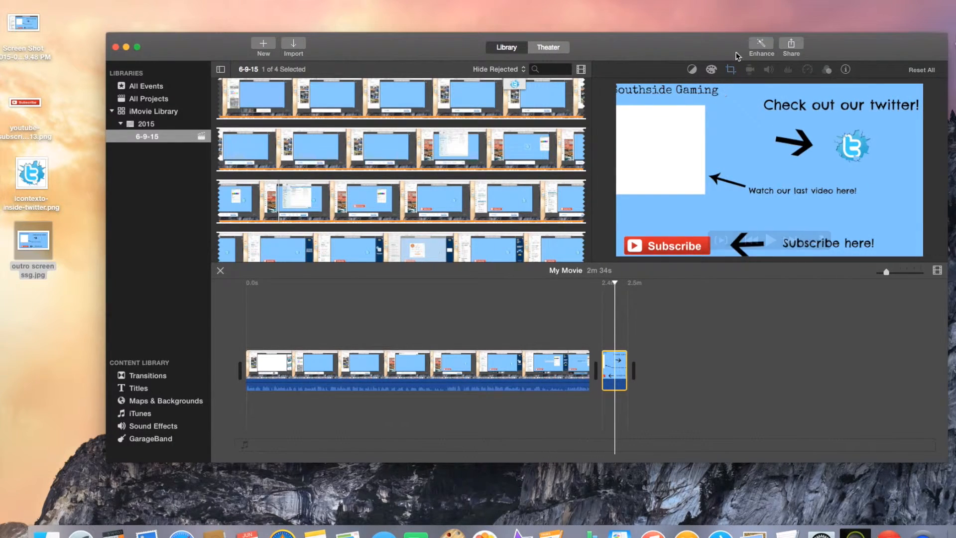
pyautogui.moveTo(729, 70)
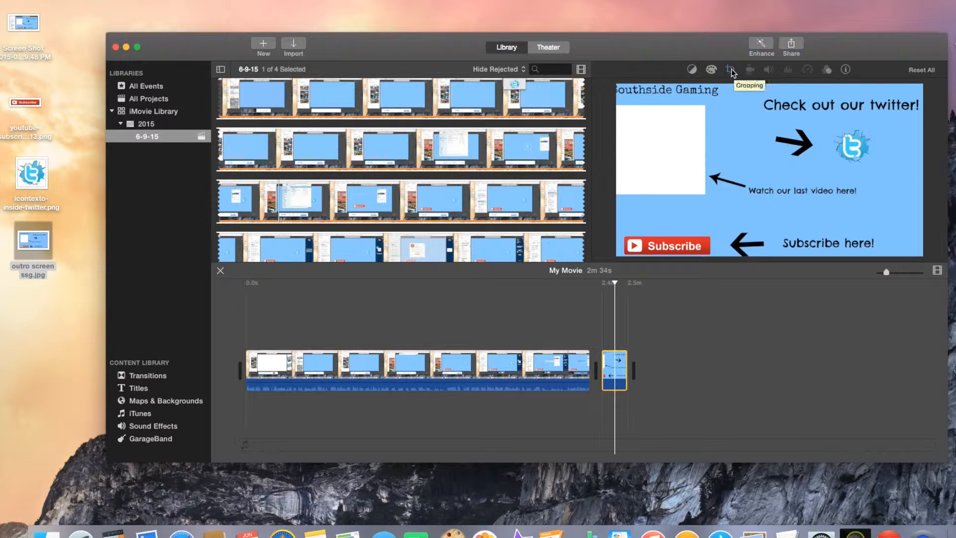
# Show the cropping options for the outro image with its Ken Burns motion
pyautogui.click(730, 68)
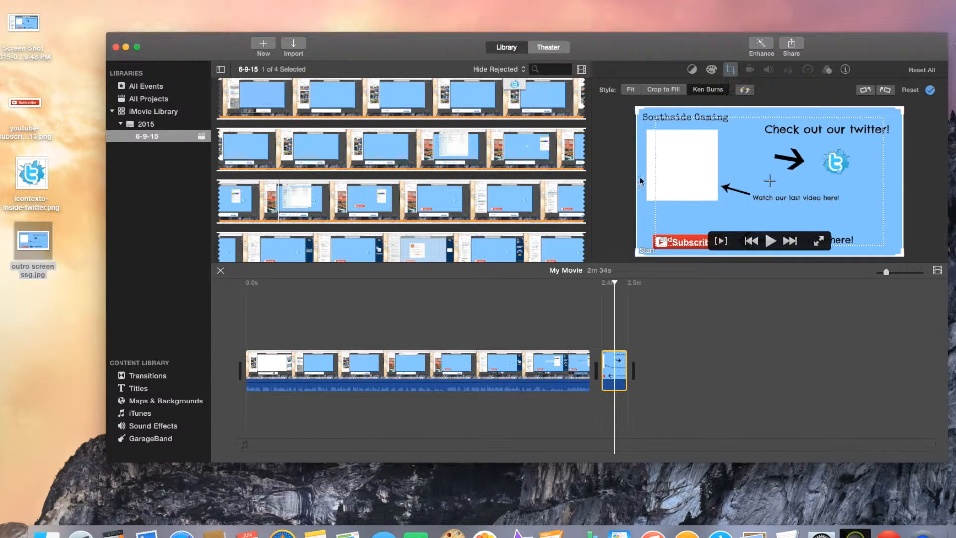
pyautogui.moveTo(896, 129)
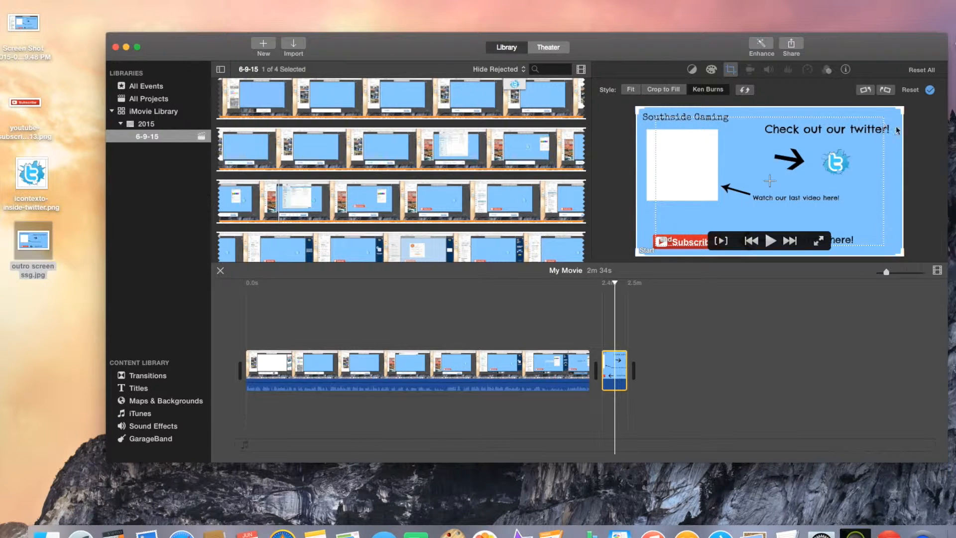
pyautogui.moveTo(865, 250)
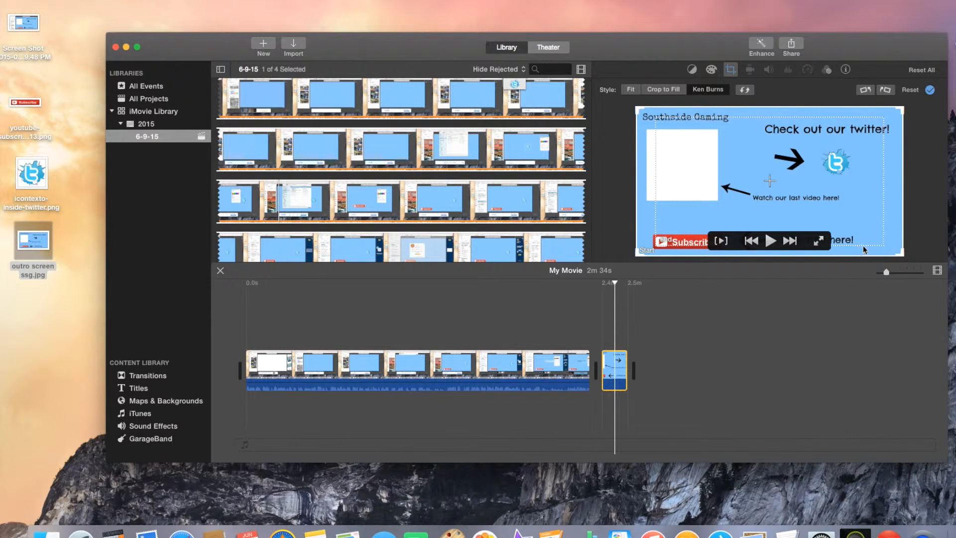
pyautogui.moveTo(624, 145)
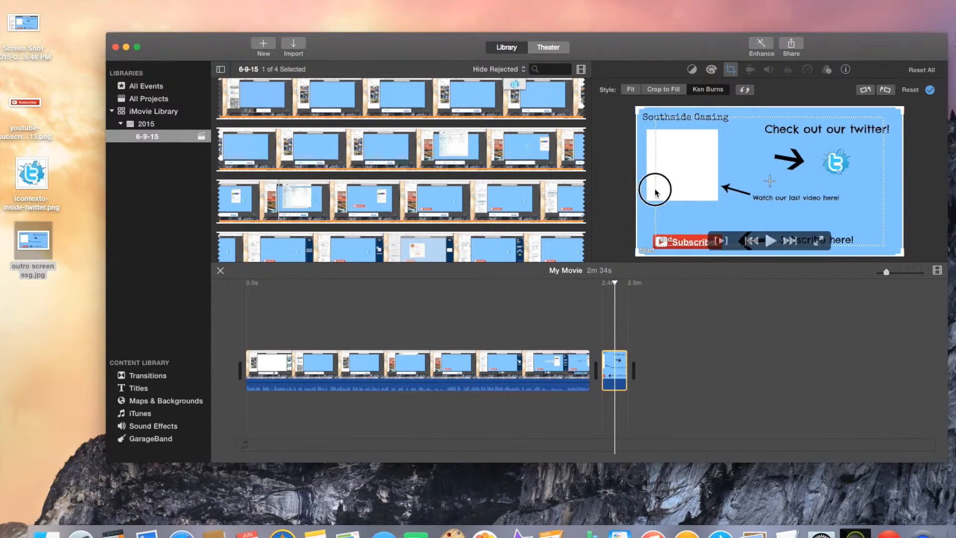
pyautogui.moveTo(790, 118)
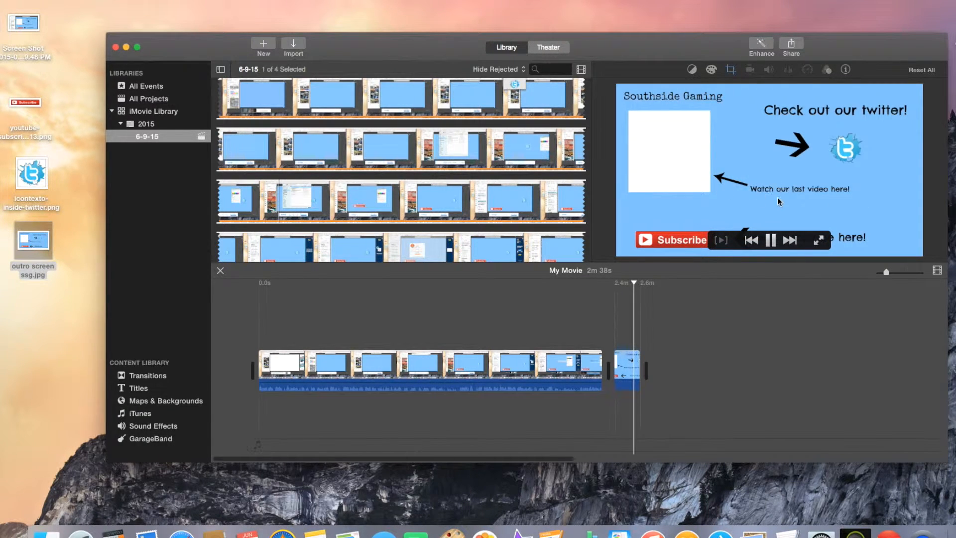
# Move the playhead to the end of the outro still clip
pyautogui.click(769, 239)
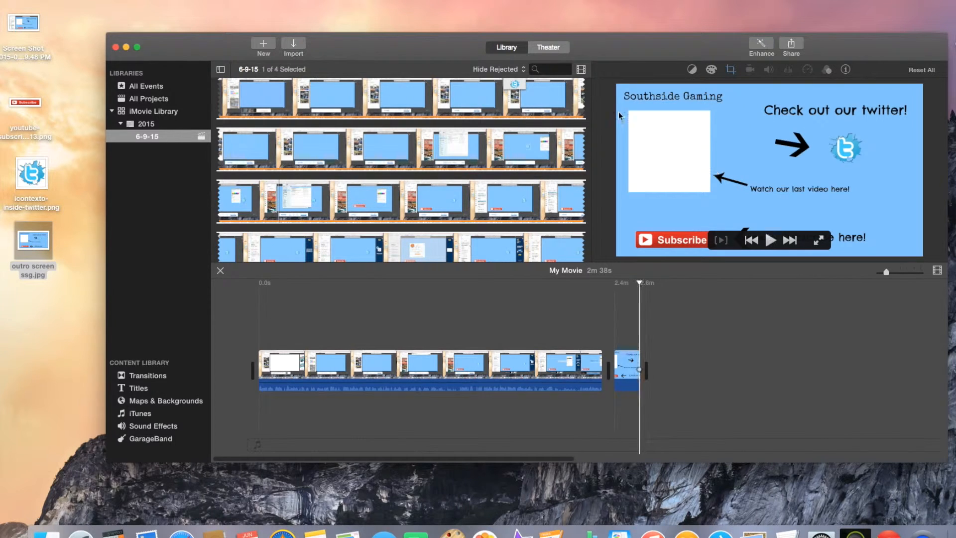
pyautogui.moveTo(652, 127)
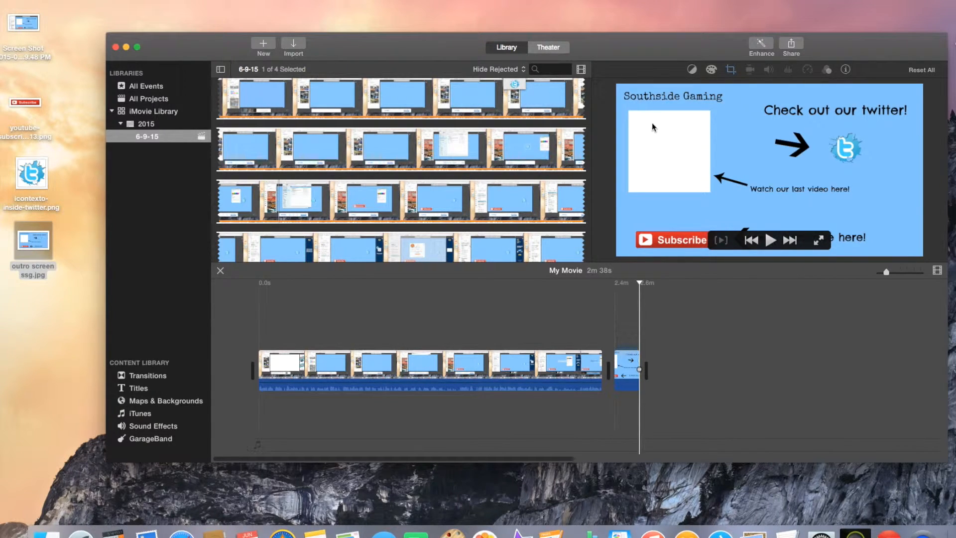
pyautogui.moveTo(716, 195)
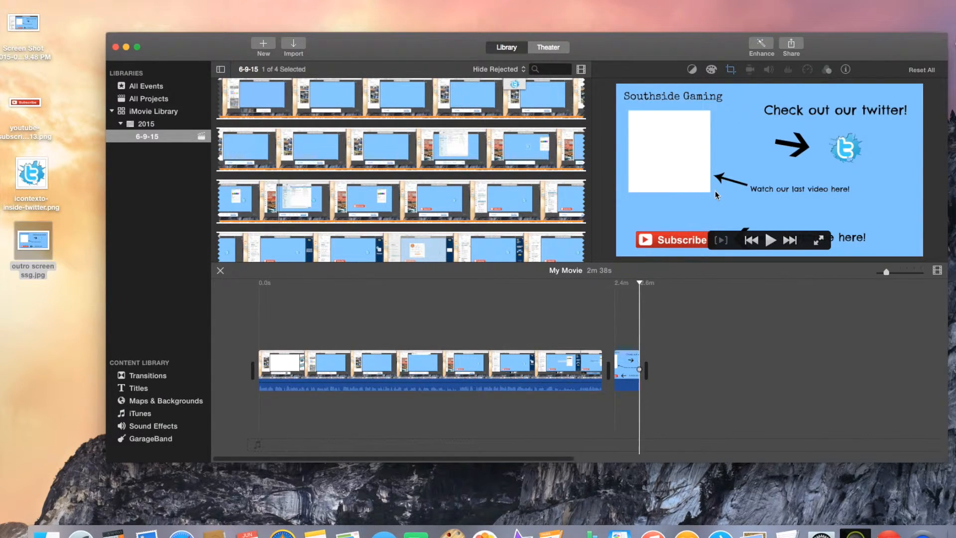
pyautogui.moveTo(702, 166)
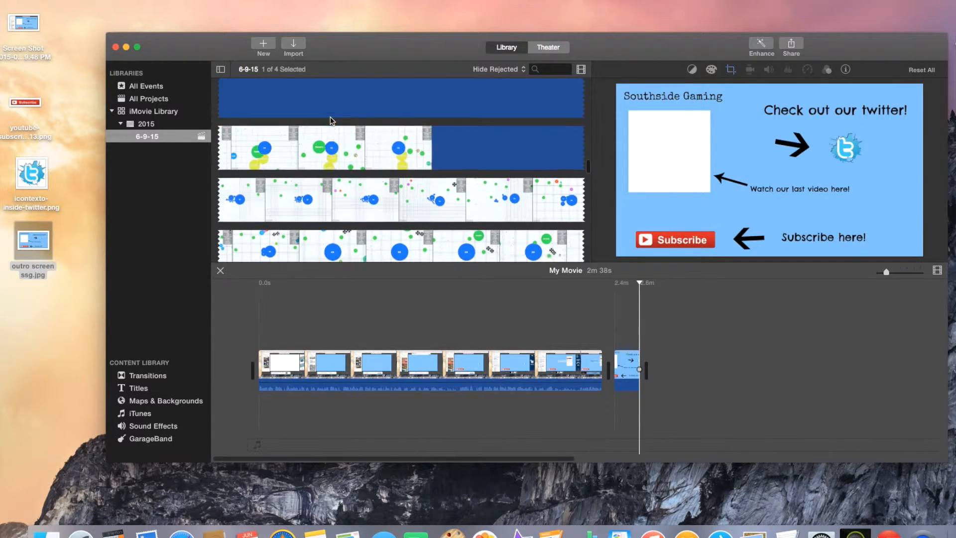
# Scroll the event browser down to the gameplay footage
pyautogui.scroll(-3)
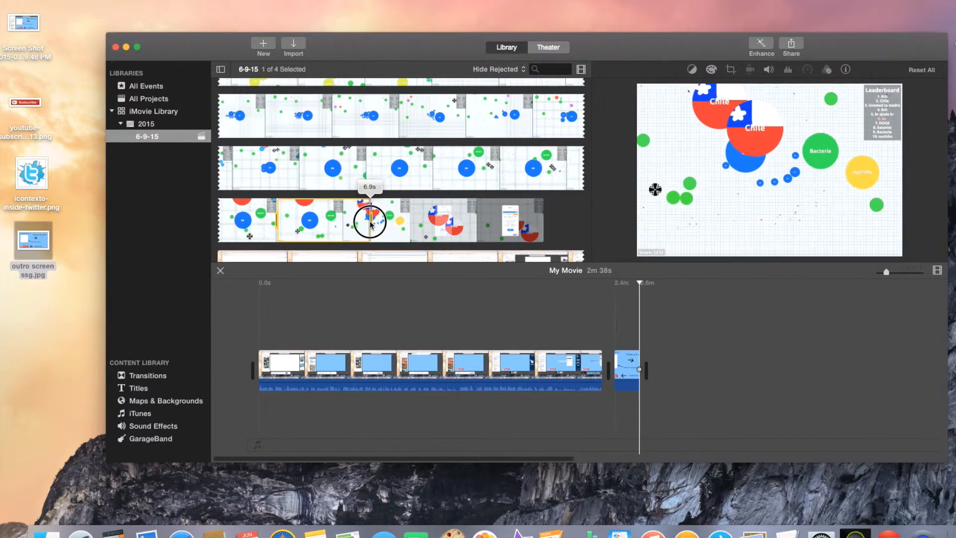
pyautogui.moveTo(396, 219)
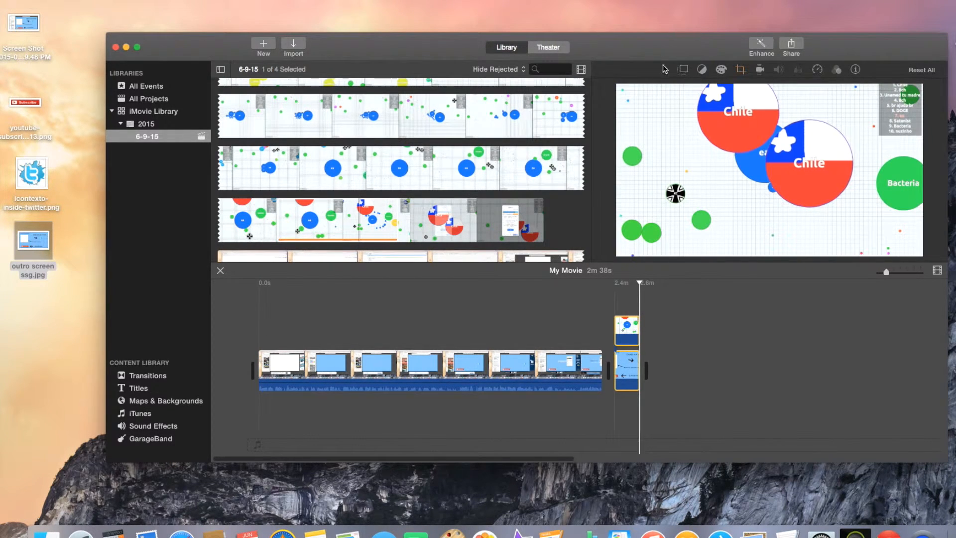
pyautogui.moveTo(683, 69)
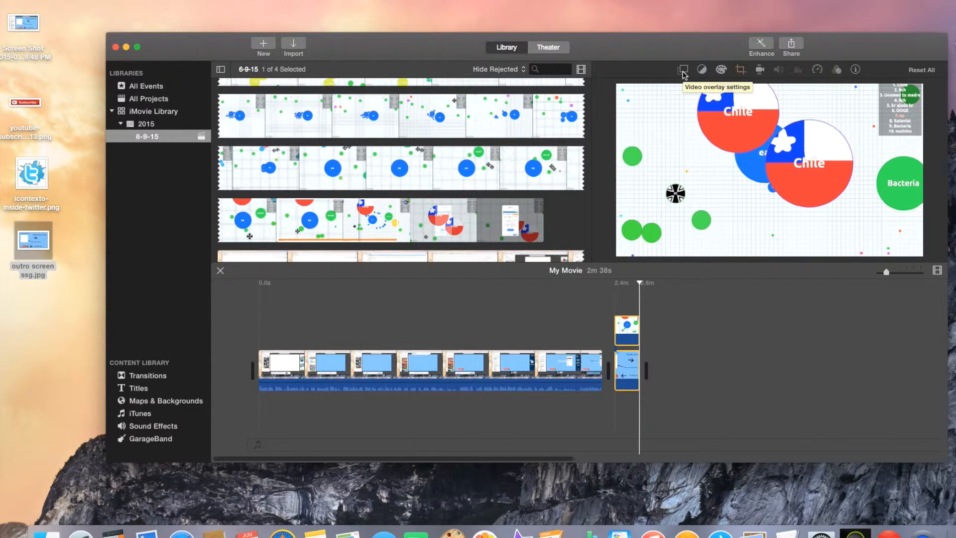
# Set the gameplay overlay's video overlay style to Picture in Picture
pyautogui.click(683, 69)
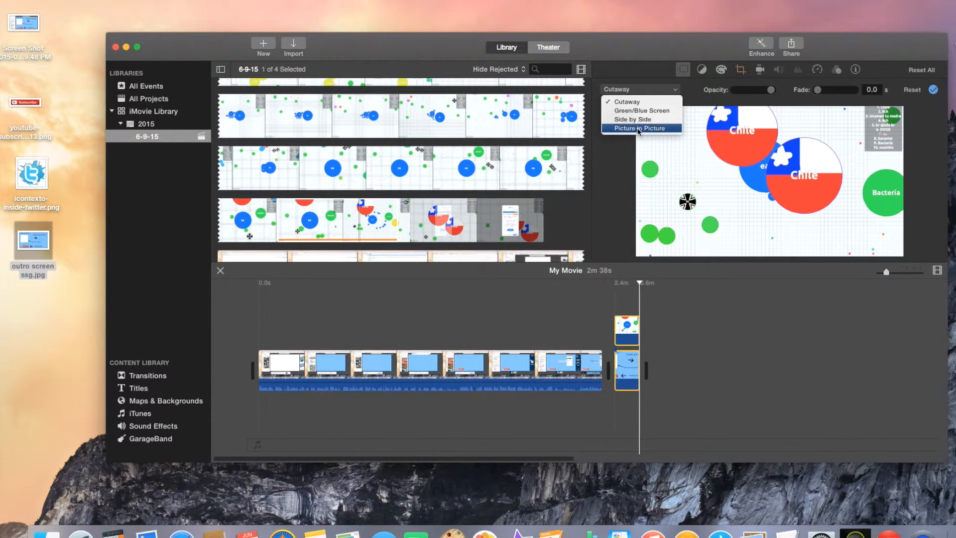
pyautogui.click(637, 127)
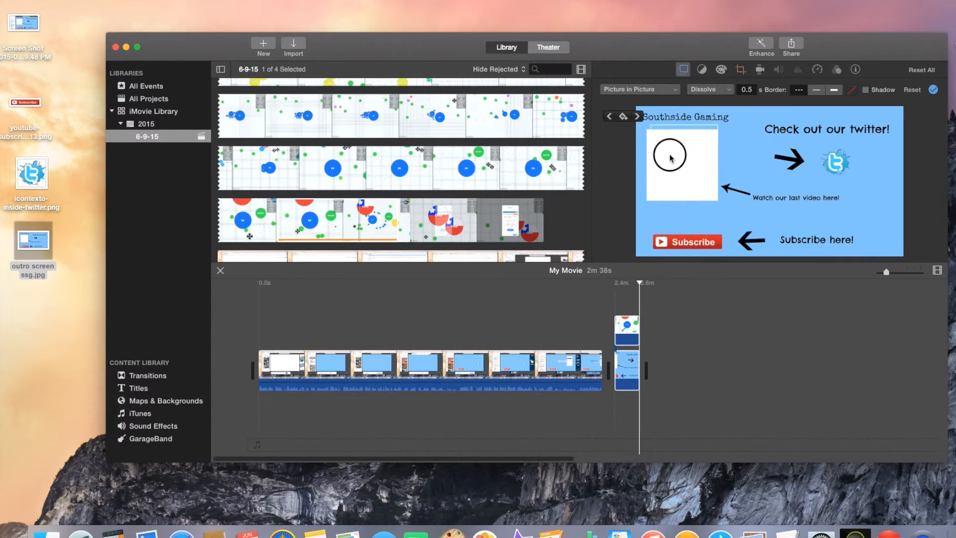
pyautogui.moveTo(669, 163)
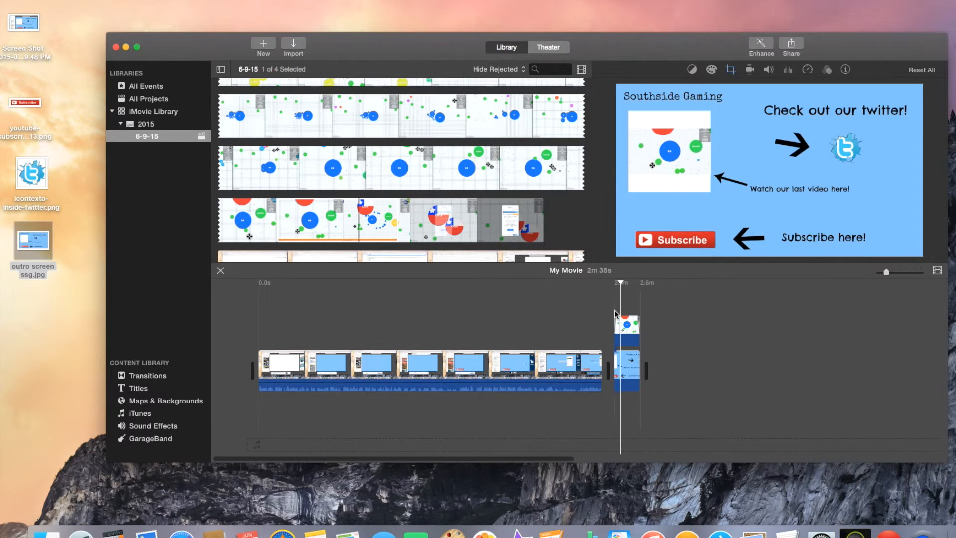
pyautogui.moveTo(625, 303)
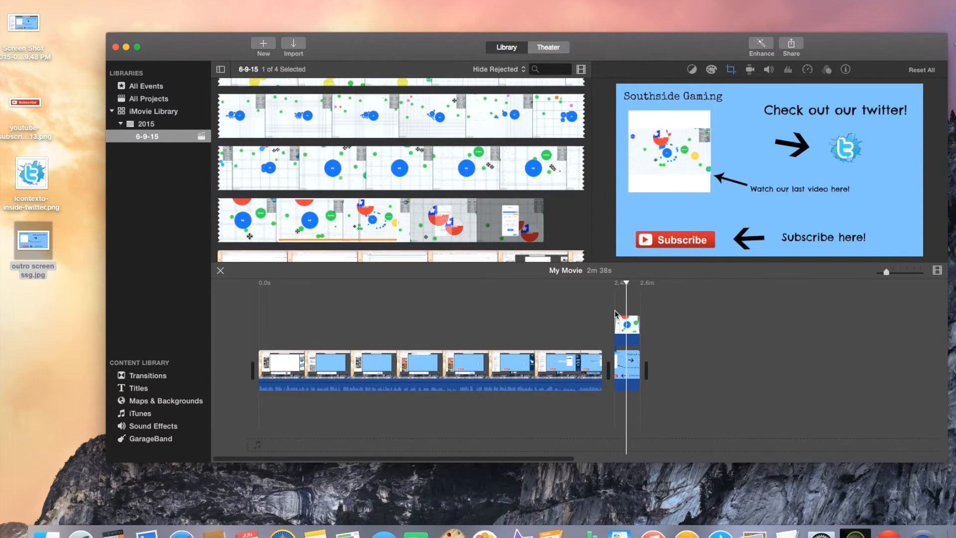